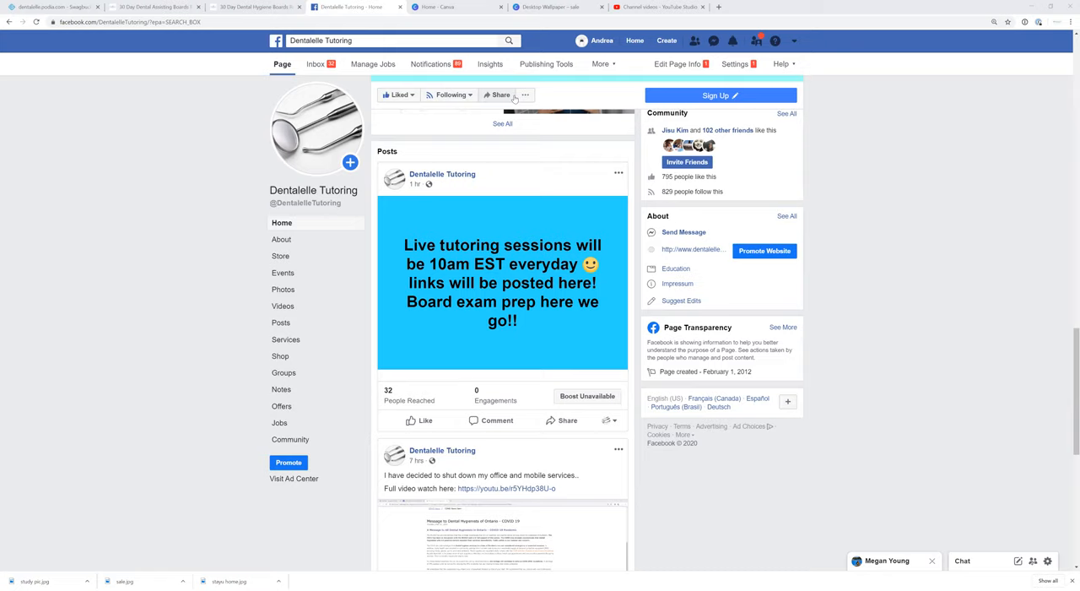
{"action": "mouse_move", "coordinate": [506, 85]}
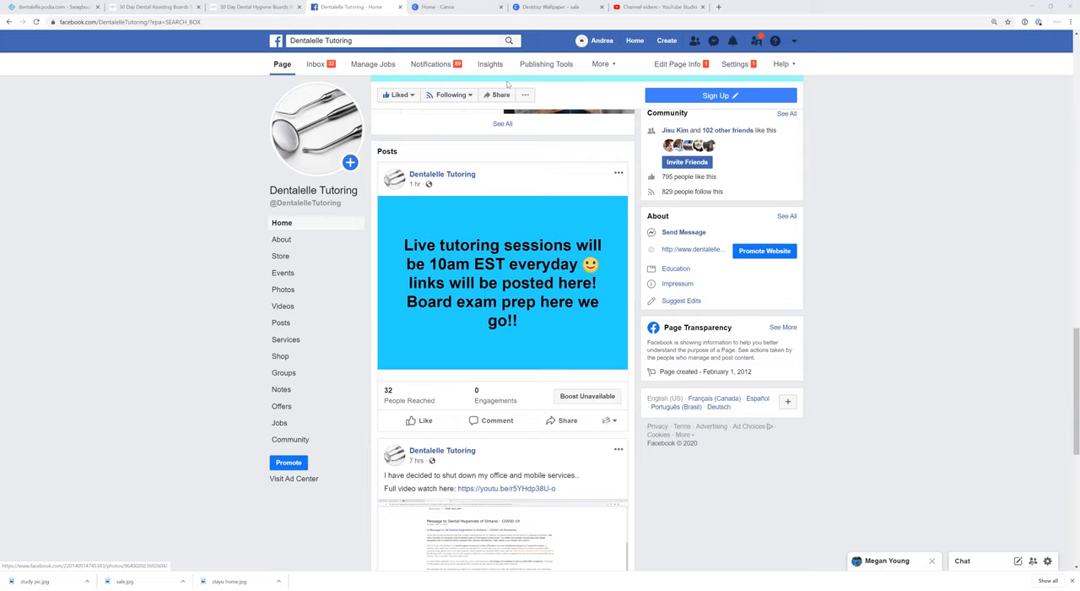
{"action": "mouse_move", "coordinate": [506, 84]}
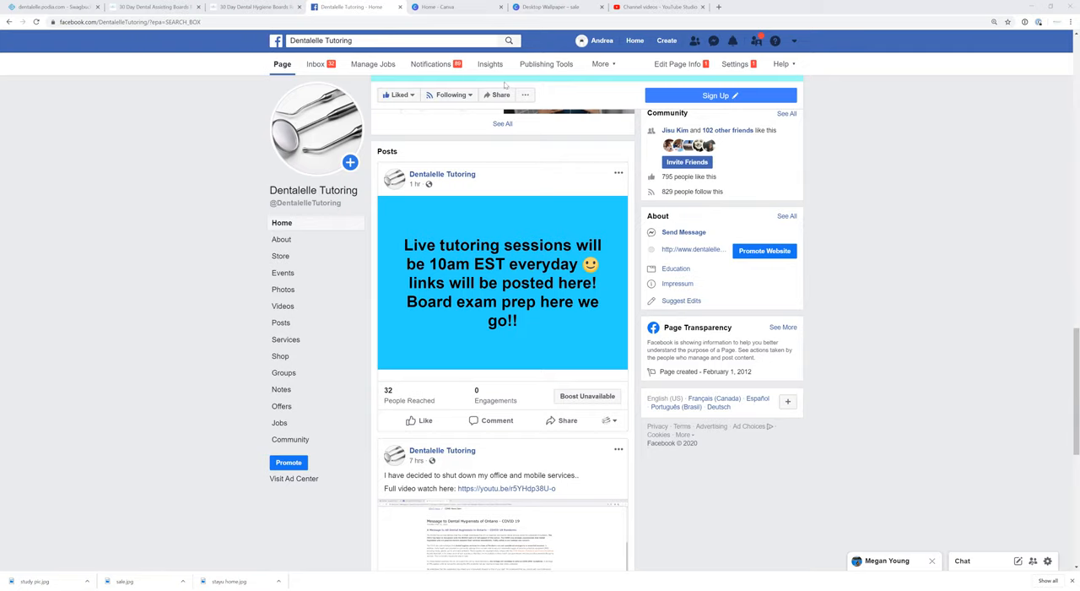
{"action": "mouse_move", "coordinate": [503, 86]}
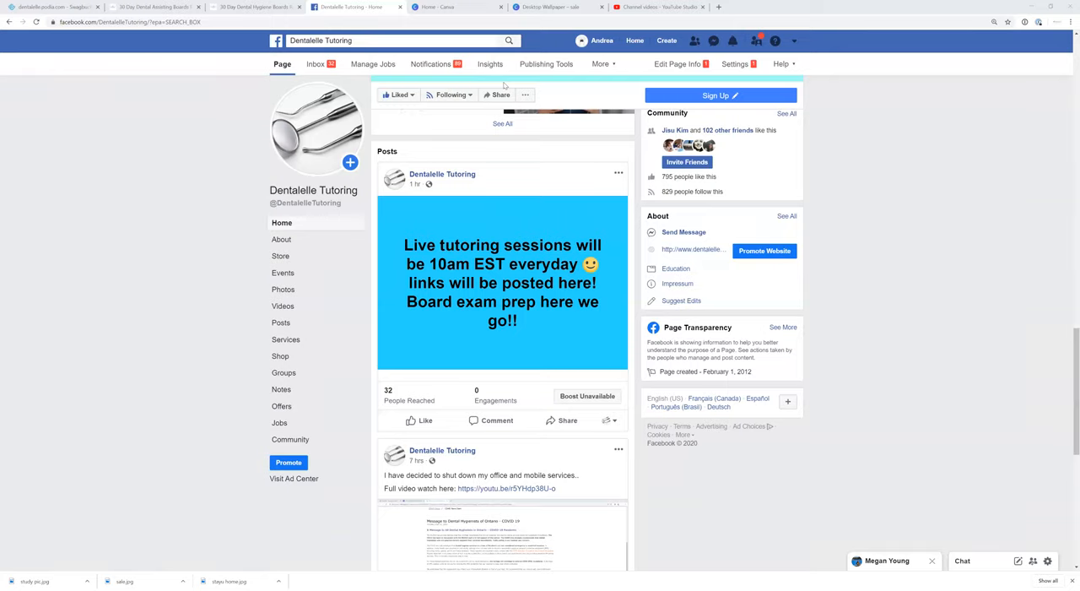
{"action": "mouse_move", "coordinate": [455, 118]}
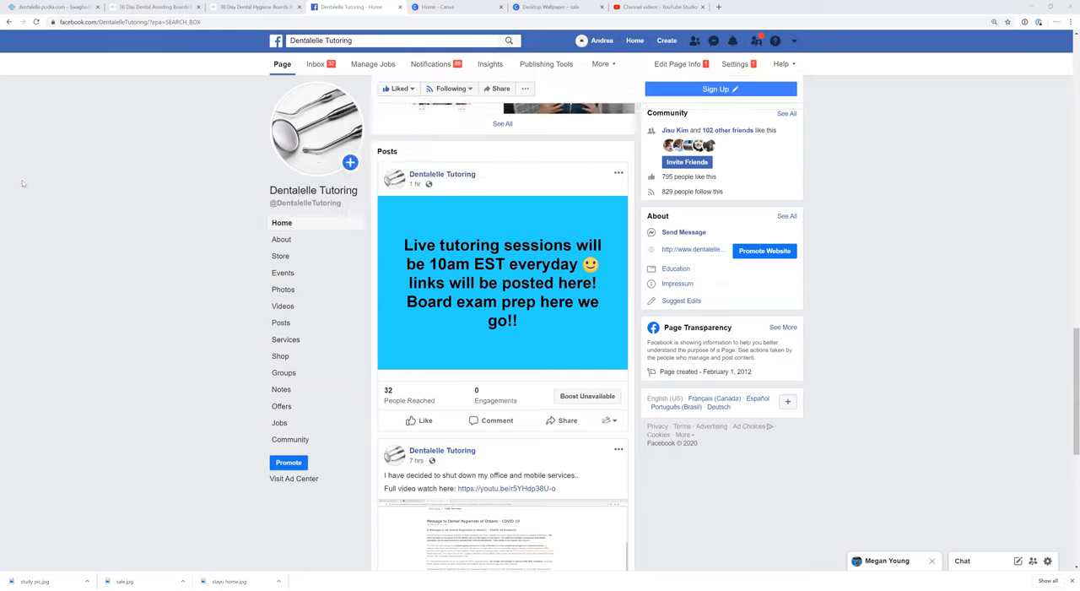
{"action": "mouse_move", "coordinate": [44, 154]}
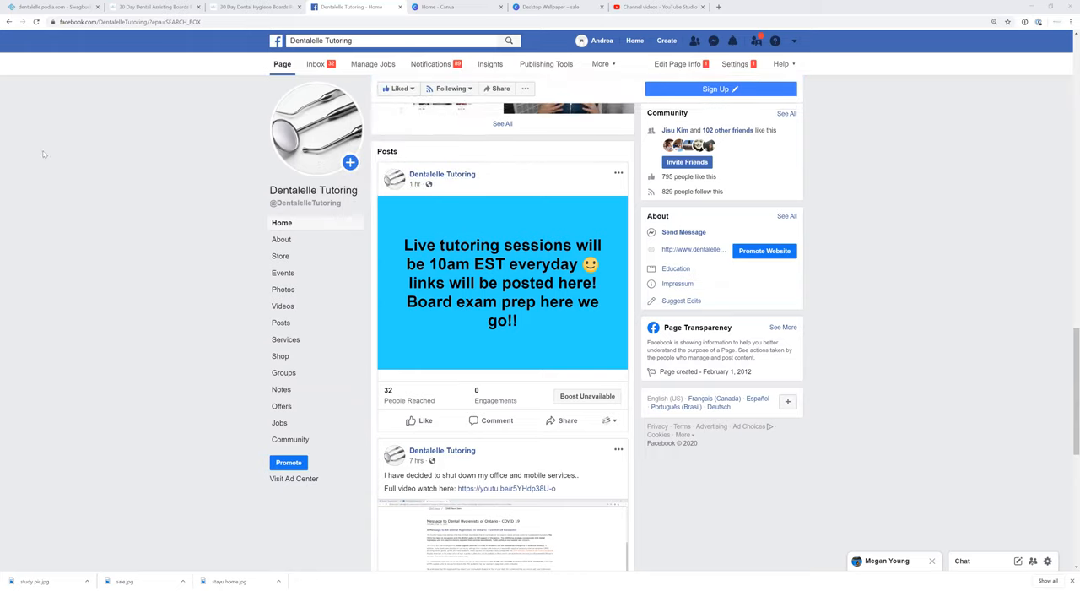
{"action": "mouse_move", "coordinate": [448, 189]}
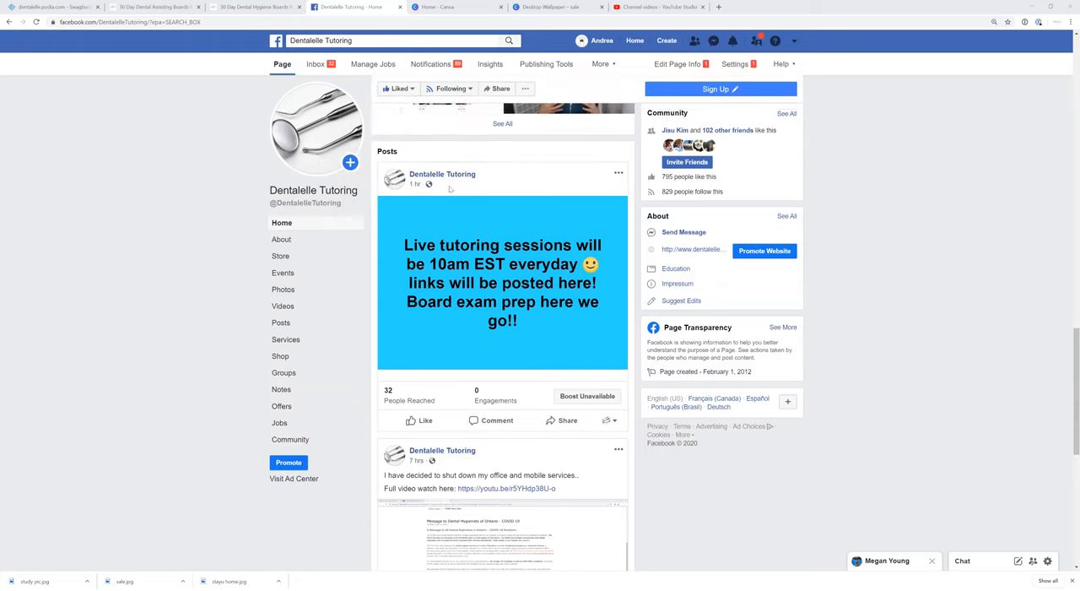
{"action": "mouse_move", "coordinate": [150, 177]}
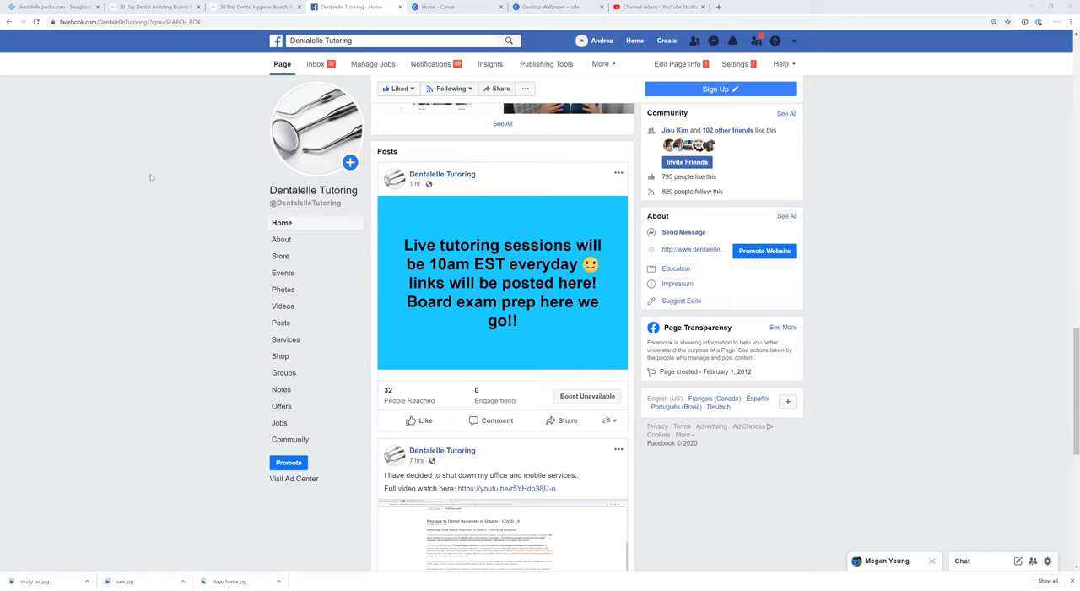
{"action": "mouse_move", "coordinate": [152, 177]}
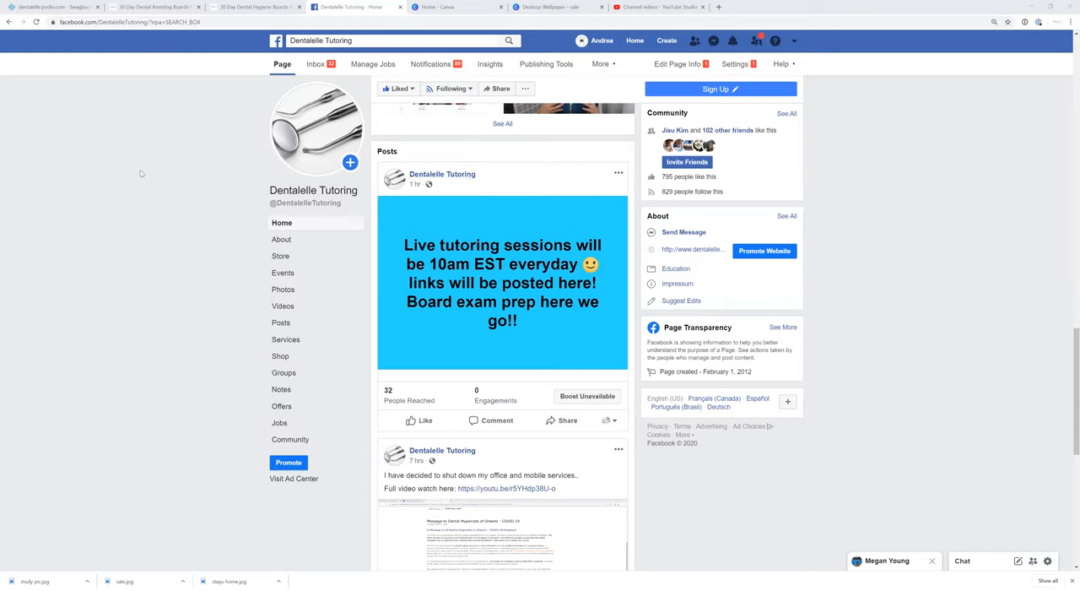
{"action": "mouse_move", "coordinate": [98, 104]}
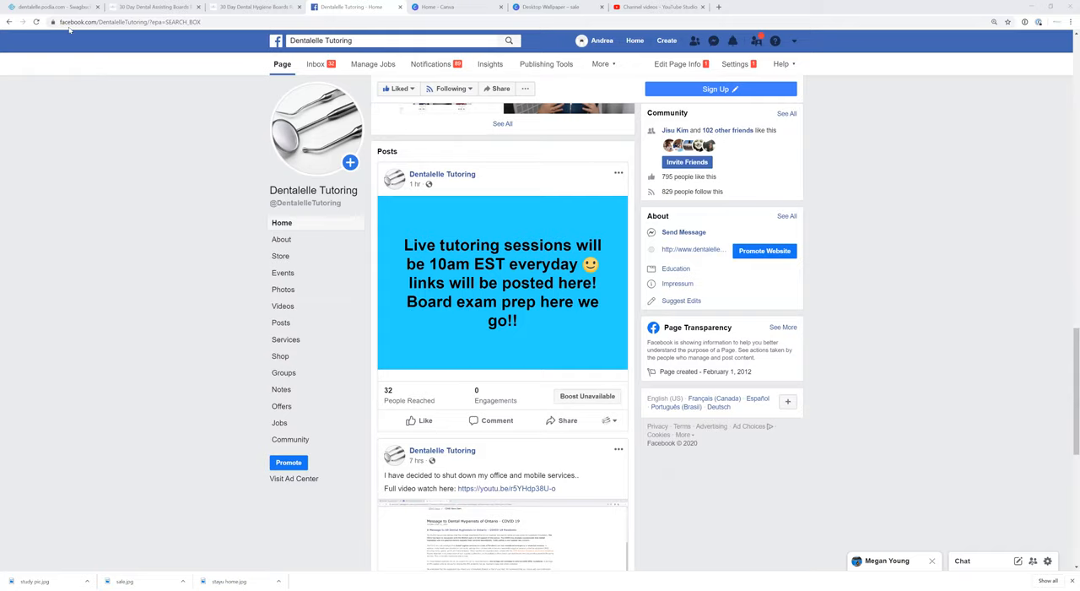
{"action": "mouse_move", "coordinate": [108, 63]}
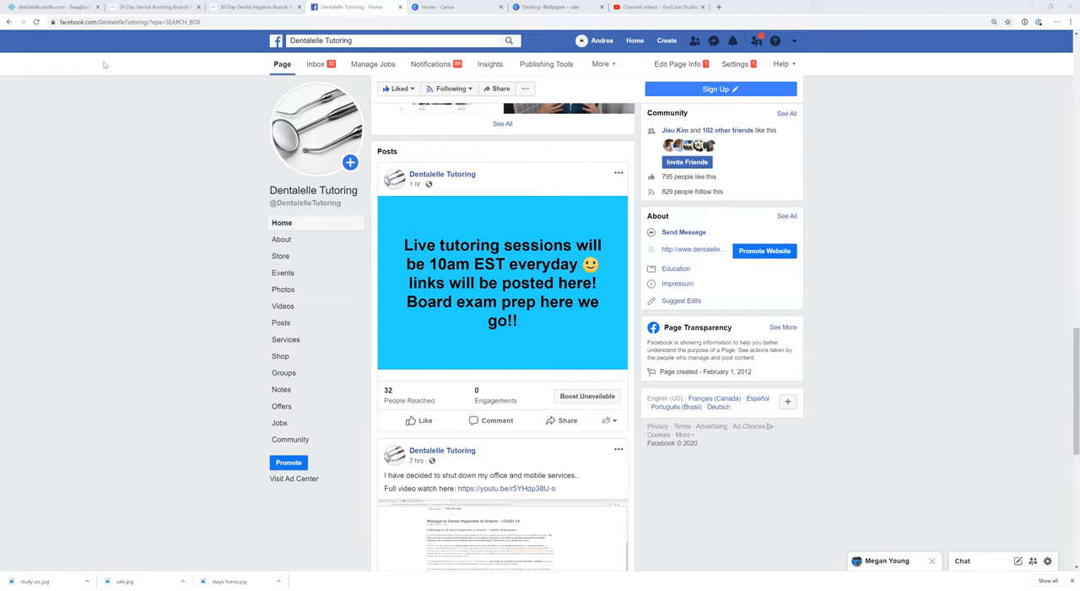
{"action": "mouse_move", "coordinate": [37, 161]}
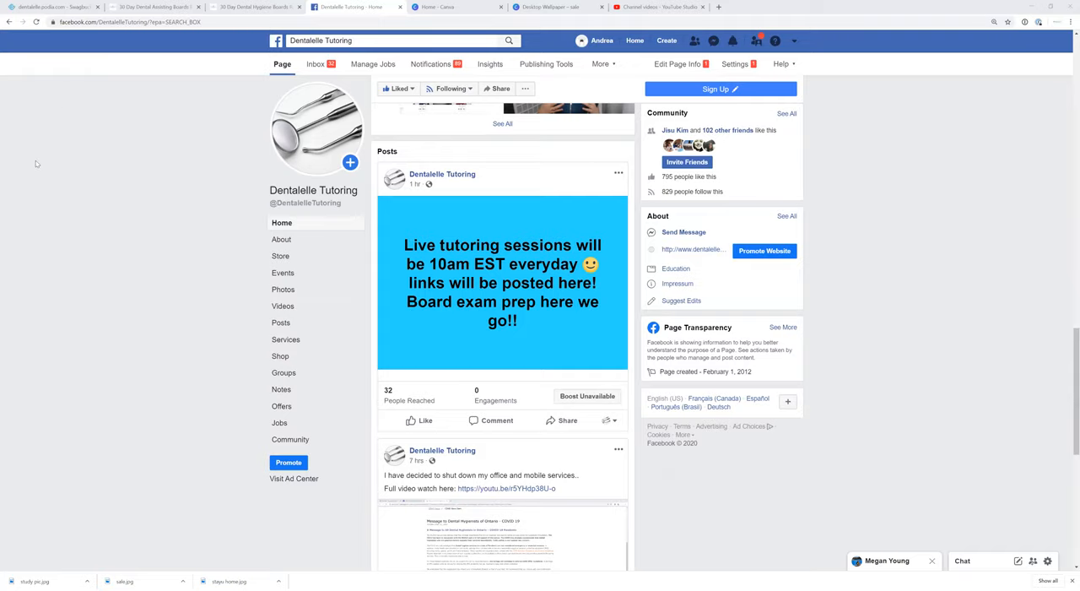
{"action": "mouse_move", "coordinate": [37, 162]}
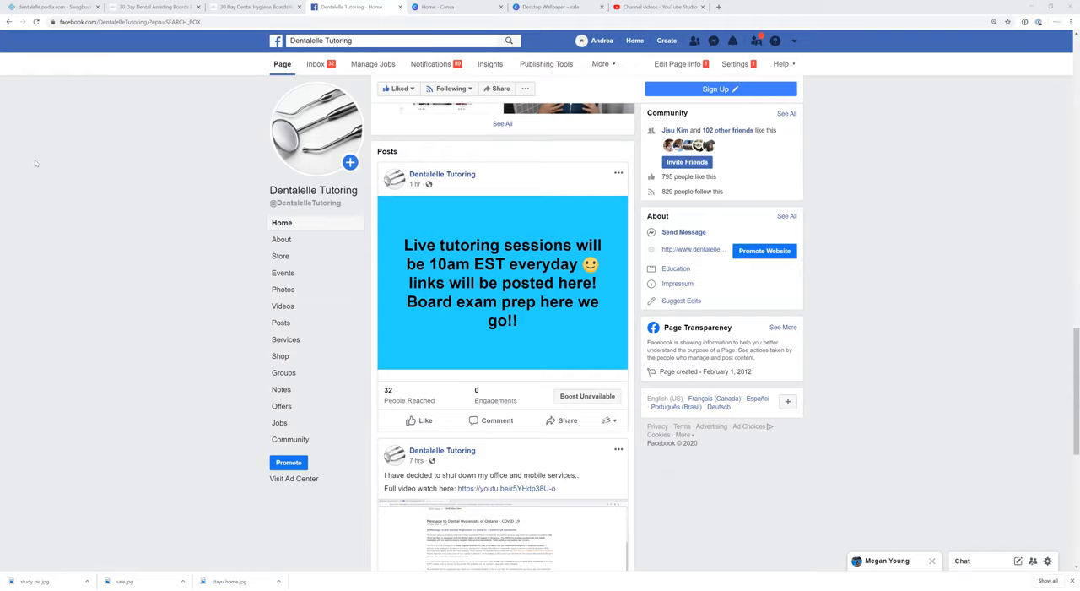
{"action": "mouse_move", "coordinate": [34, 165]}
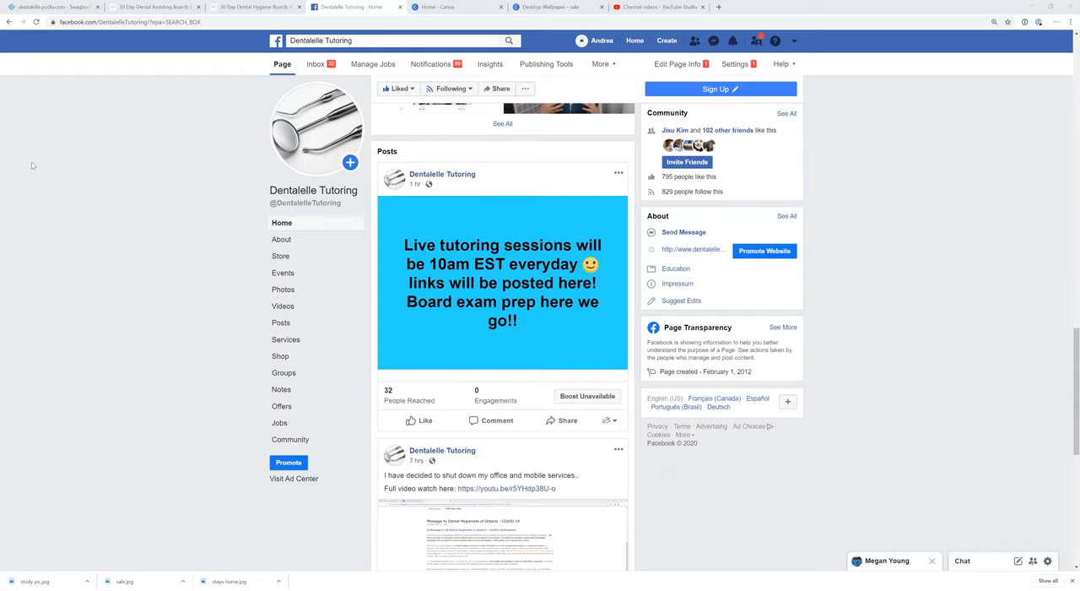
{"action": "mouse_move", "coordinate": [30, 145]}
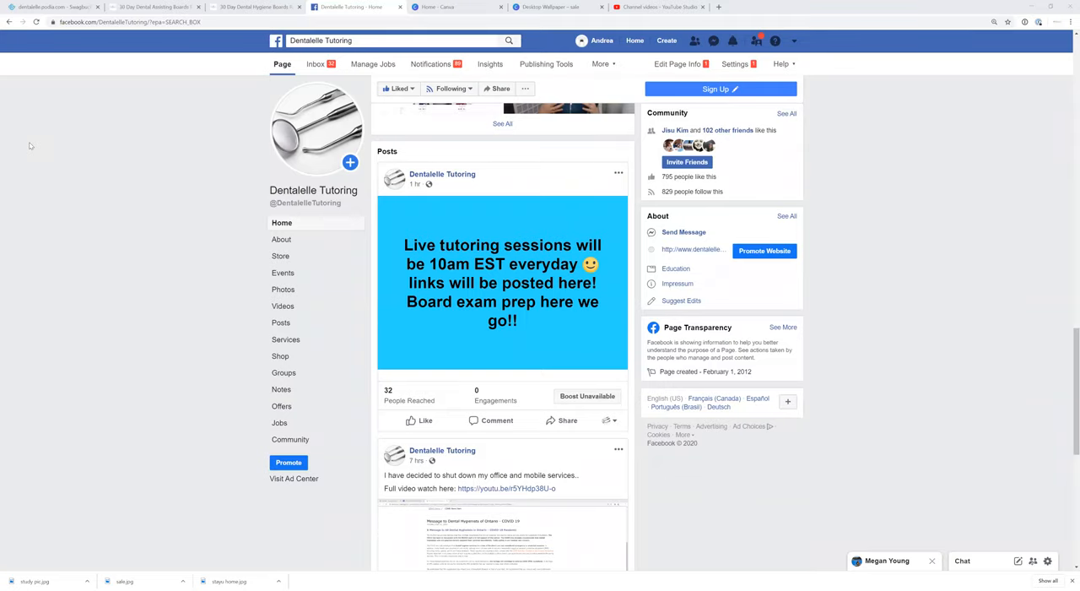
{"action": "mouse_move", "coordinate": [27, 111]}
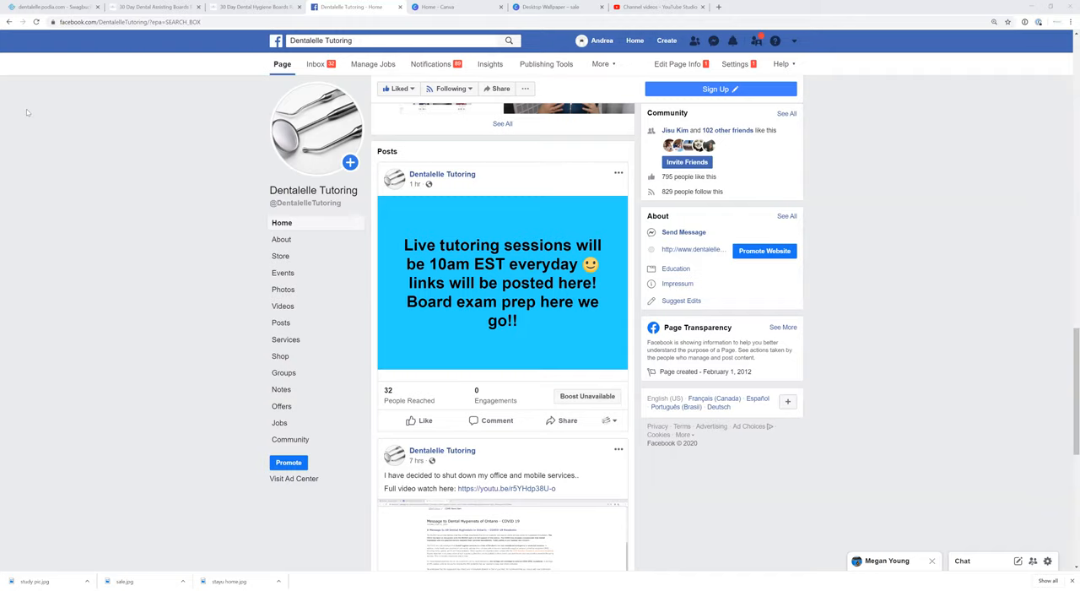
{"action": "mouse_move", "coordinate": [23, 141]}
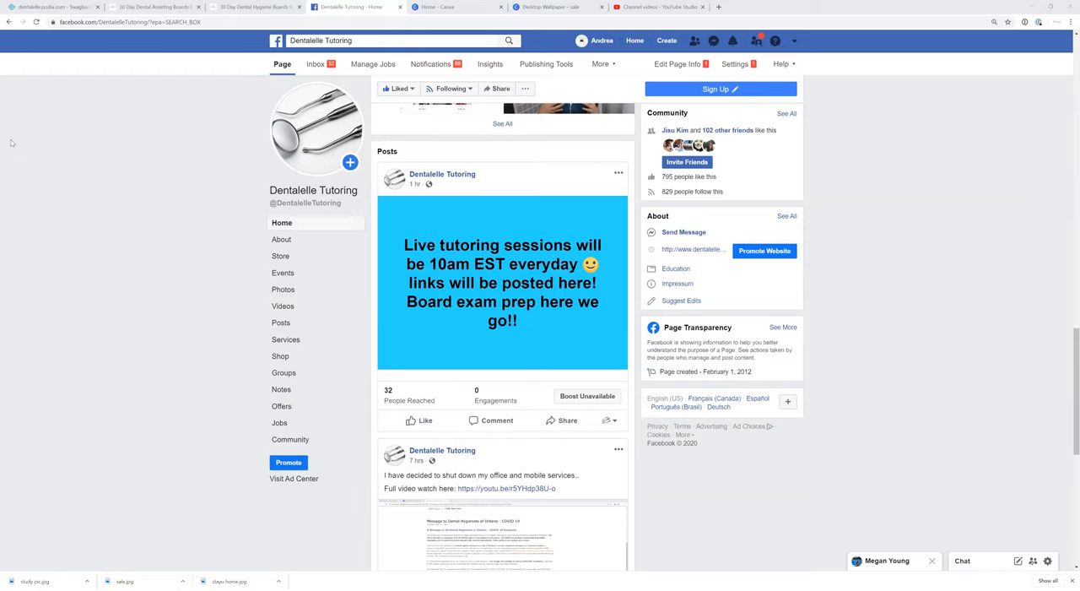
{"action": "mouse_move", "coordinate": [15, 130]}
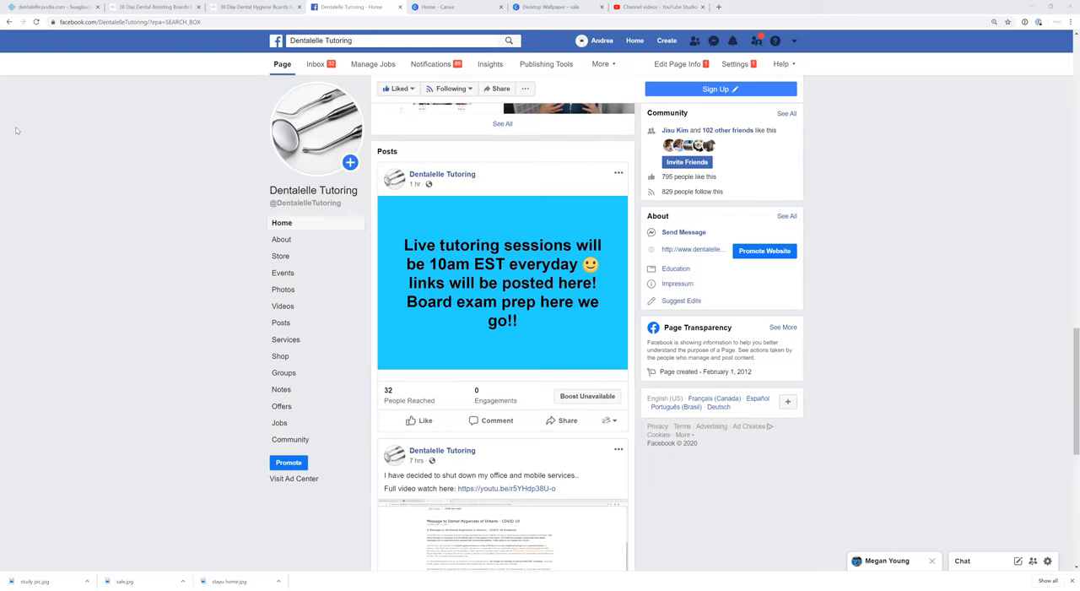
{"action": "mouse_move", "coordinate": [15, 122]}
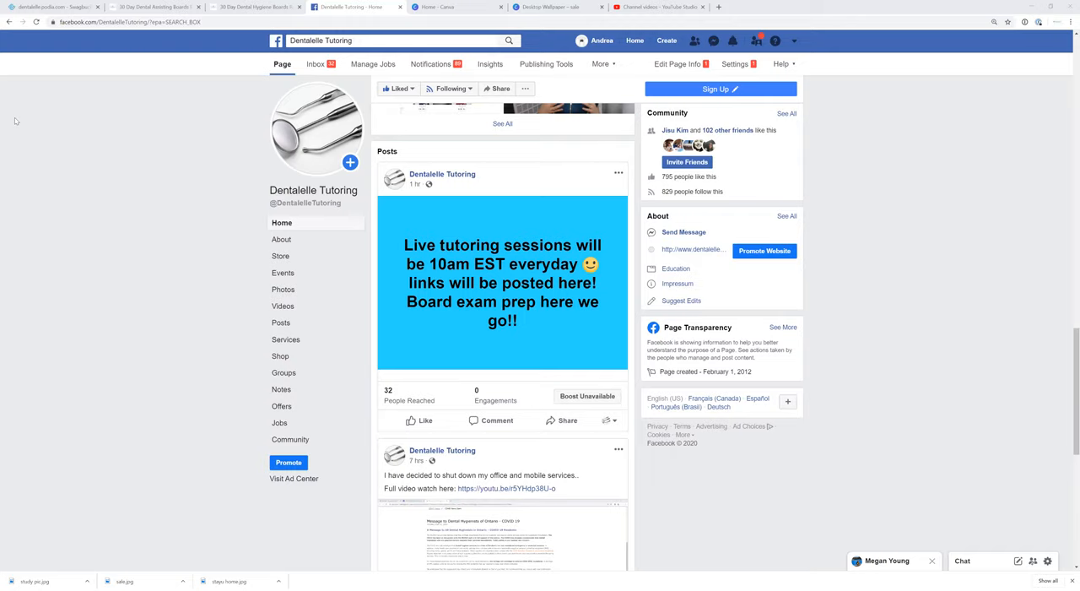
{"action": "mouse_move", "coordinate": [3, 142]}
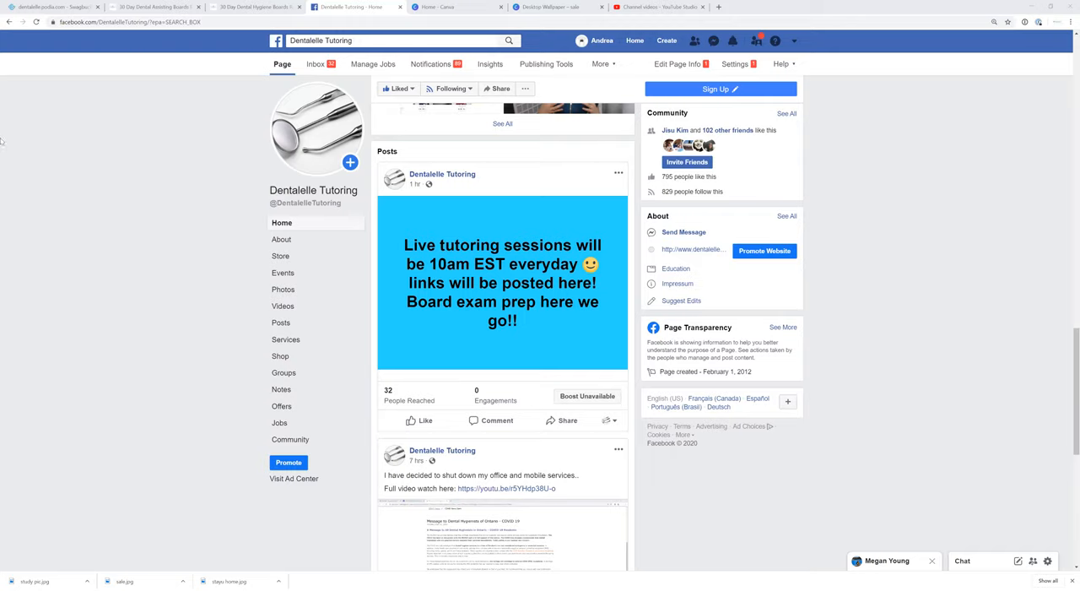
{"action": "mouse_move", "coordinate": [4, 121]}
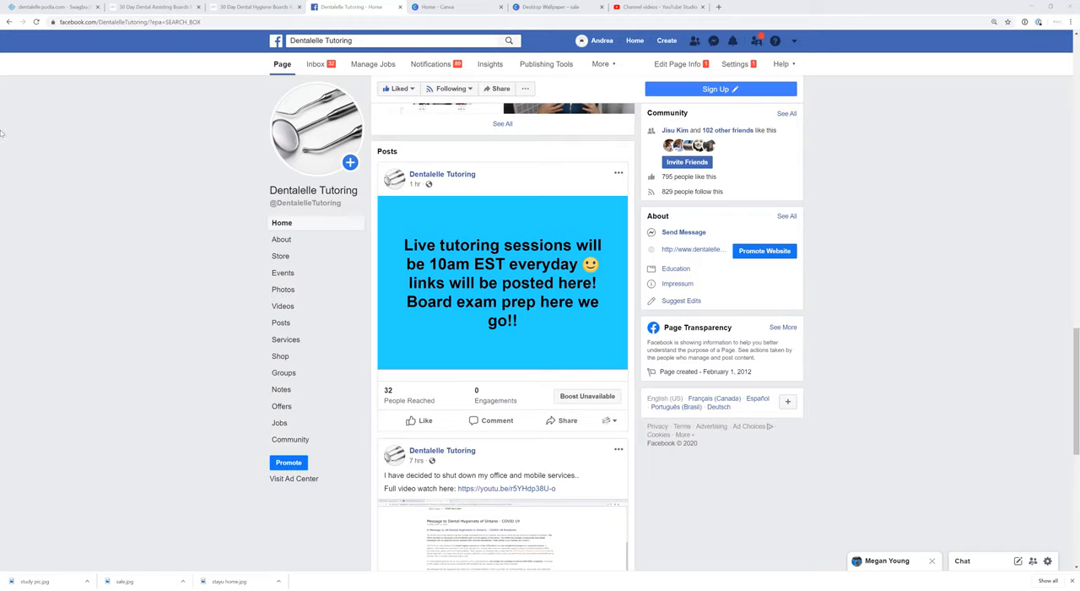
{"action": "mouse_move", "coordinate": [9, 122]}
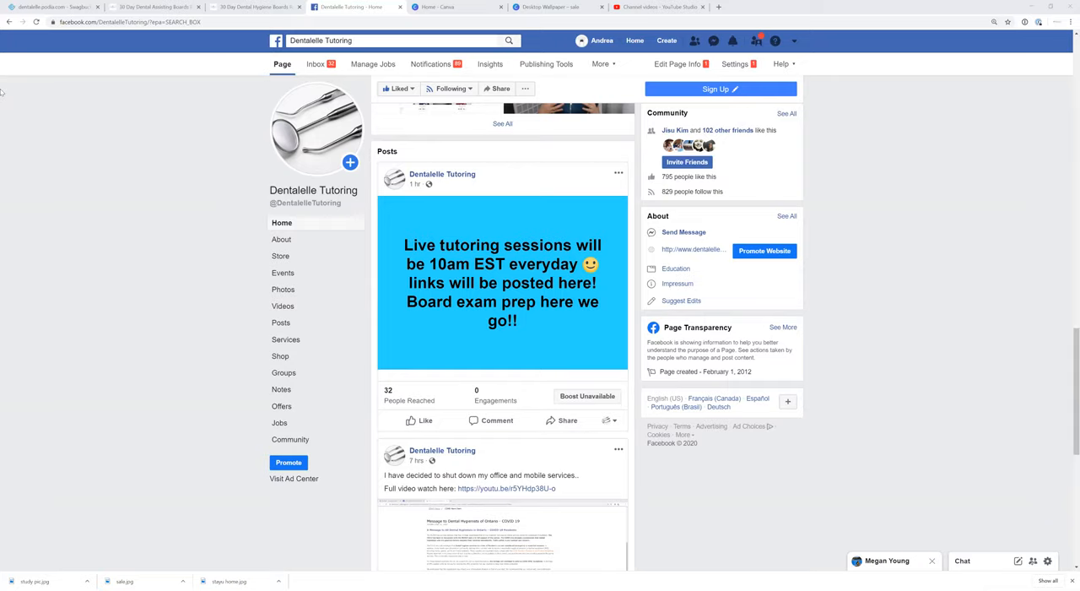
{"action": "mouse_move", "coordinate": [317, 127]}
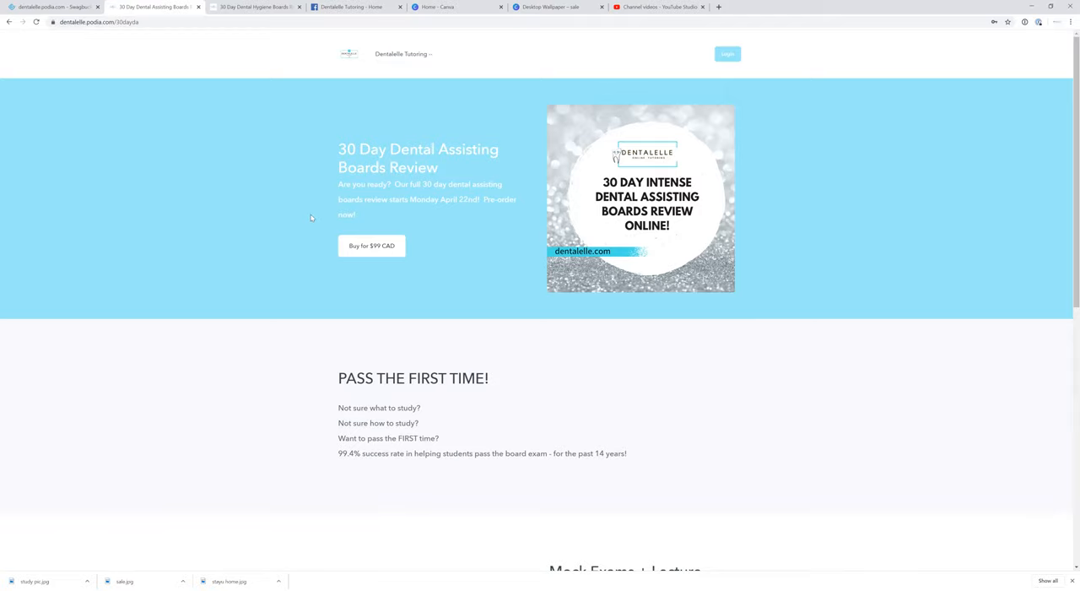
{"action": "mouse_move", "coordinate": [317, 212]}
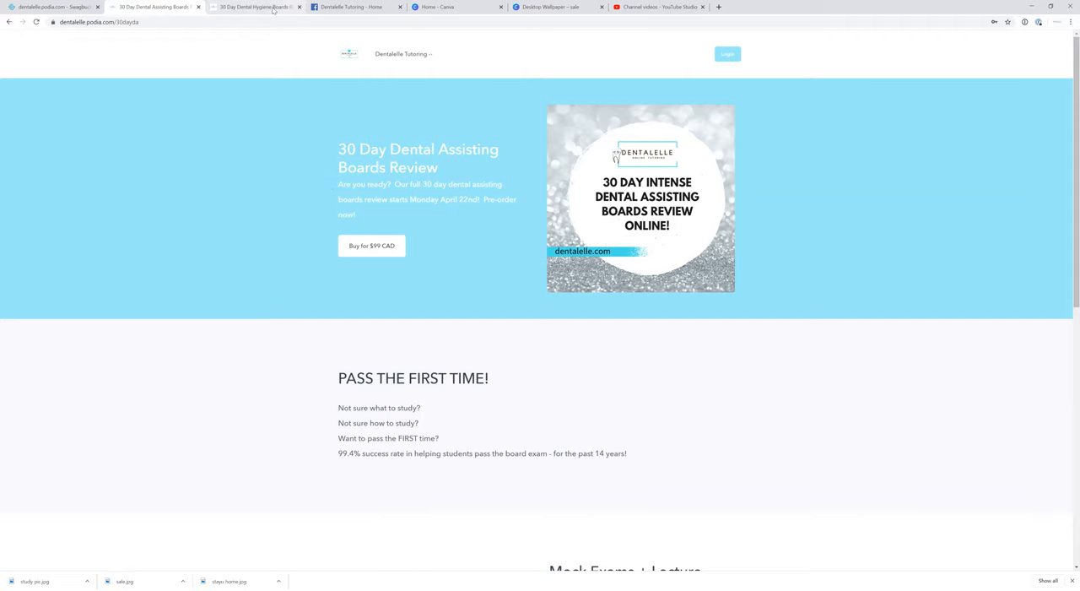
- View the Dental Hygiene Boards Review course page, the YouTube videos page, then return to the Dentalelle Facebook page
{"action": "left_click", "coordinate": [253, 7]}
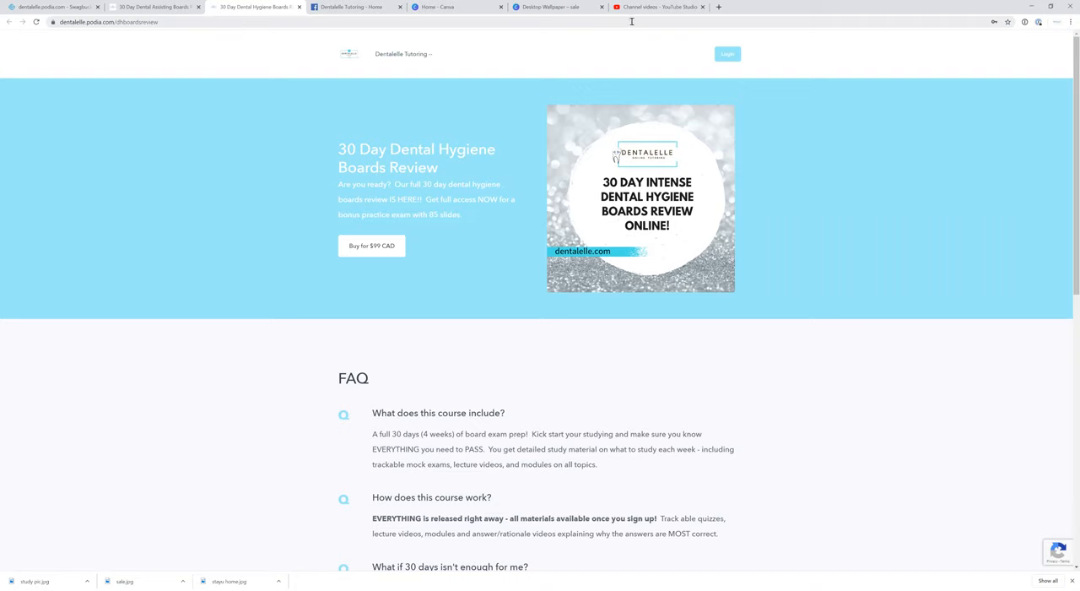
{"action": "left_click", "coordinate": [658, 7]}
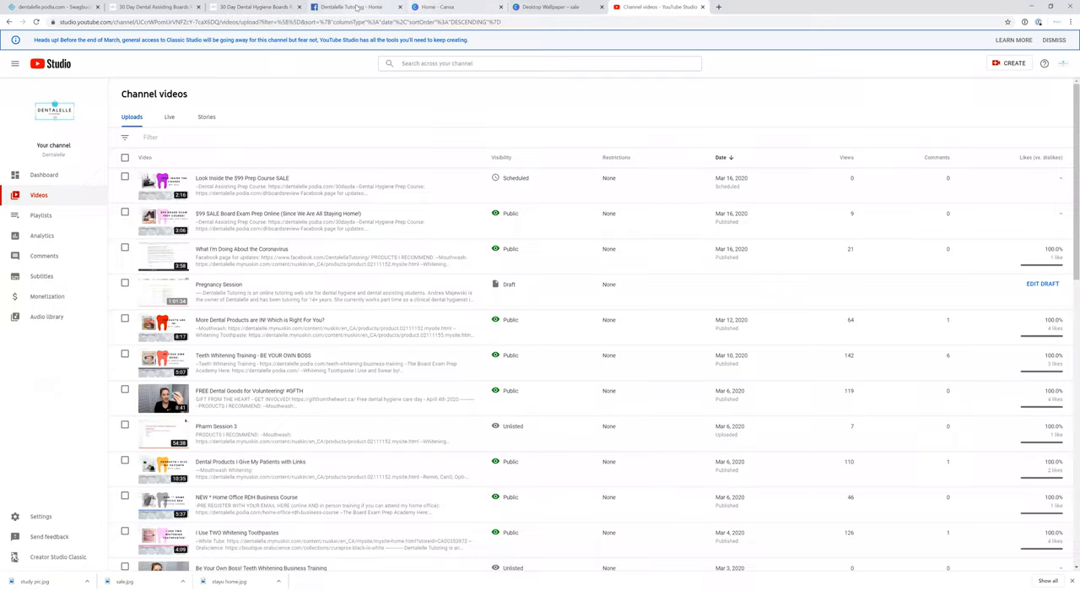
{"action": "left_click", "coordinate": [355, 6]}
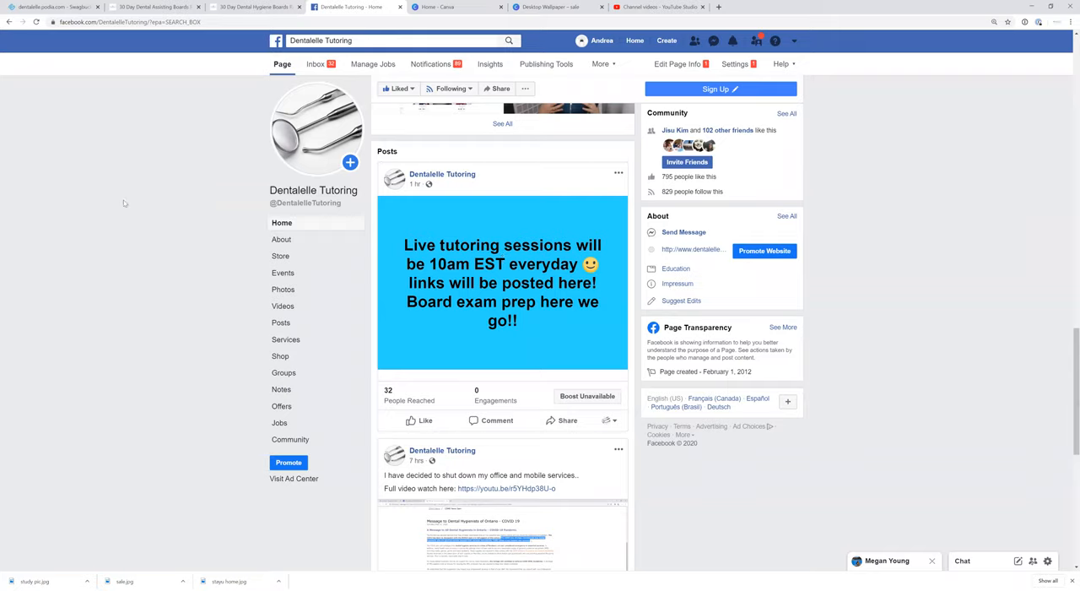
{"action": "mouse_move", "coordinate": [295, 162]}
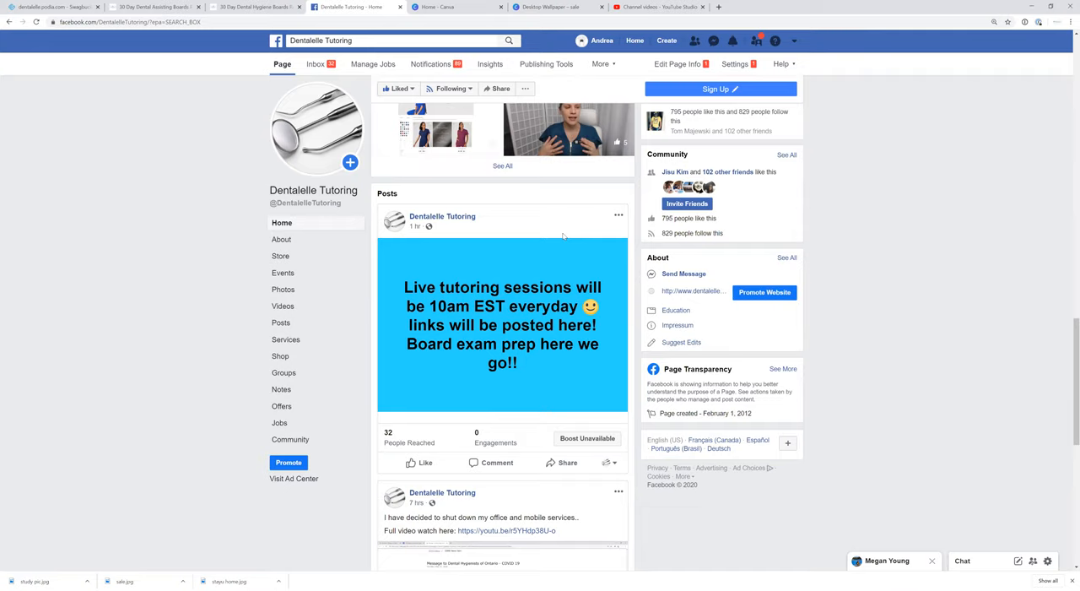
{"action": "mouse_move", "coordinate": [557, 280]}
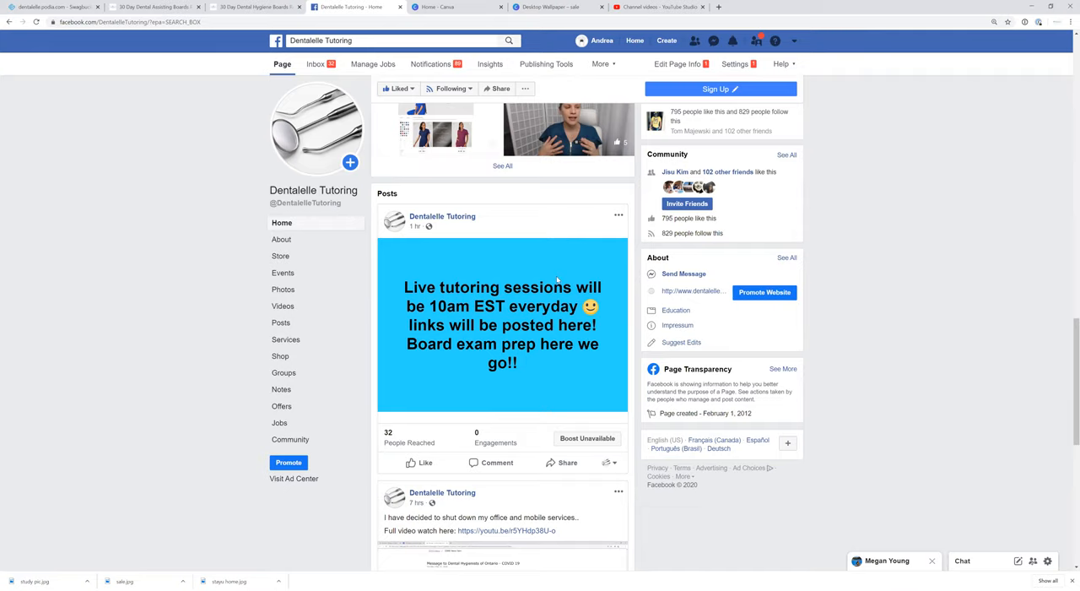
{"action": "mouse_move", "coordinate": [540, 273]}
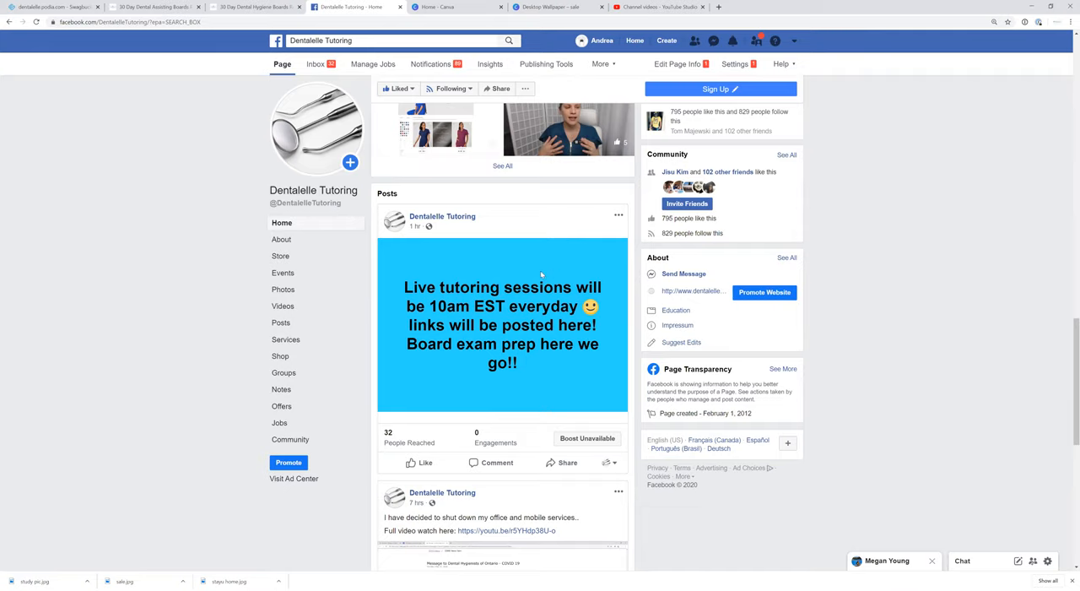
{"action": "scroll", "scroll_direction": "down", "scroll_amount": 3}
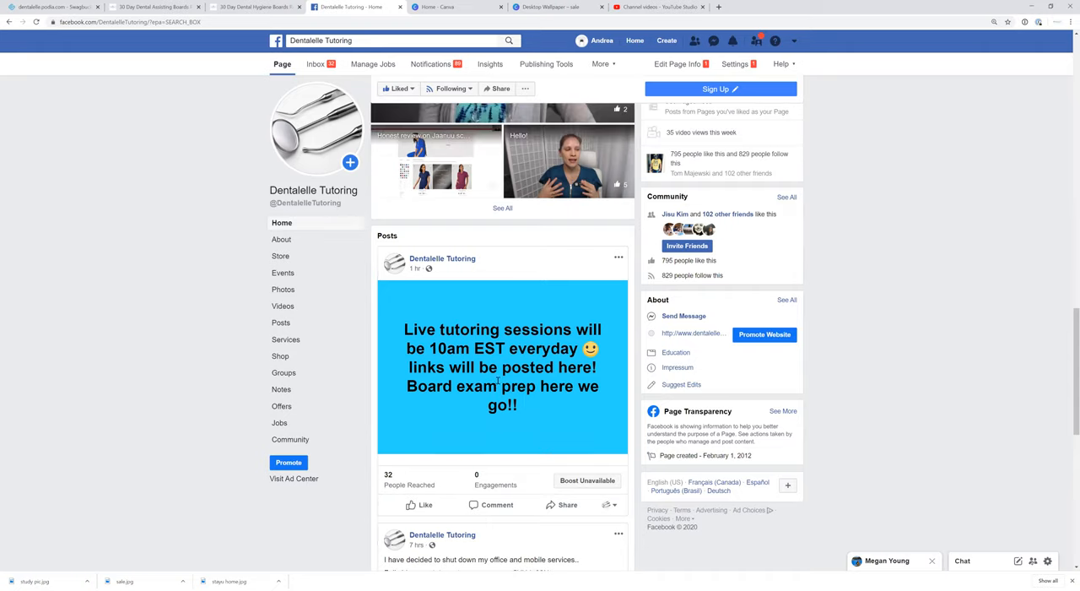
{"action": "scroll", "scroll_direction": "down", "scroll_amount": 3}
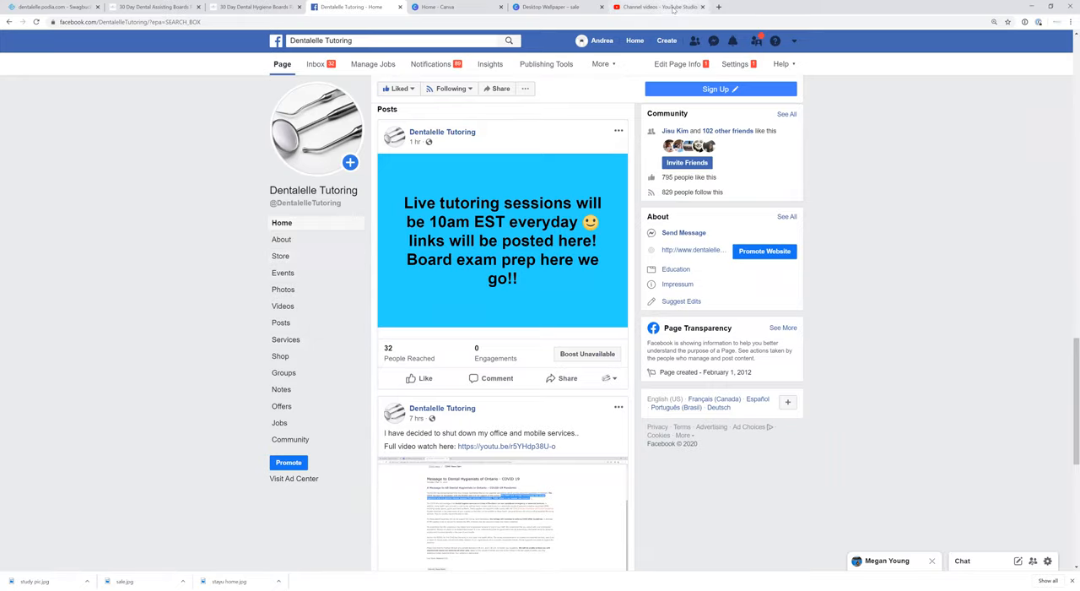
{"action": "mouse_move", "coordinate": [661, 7]}
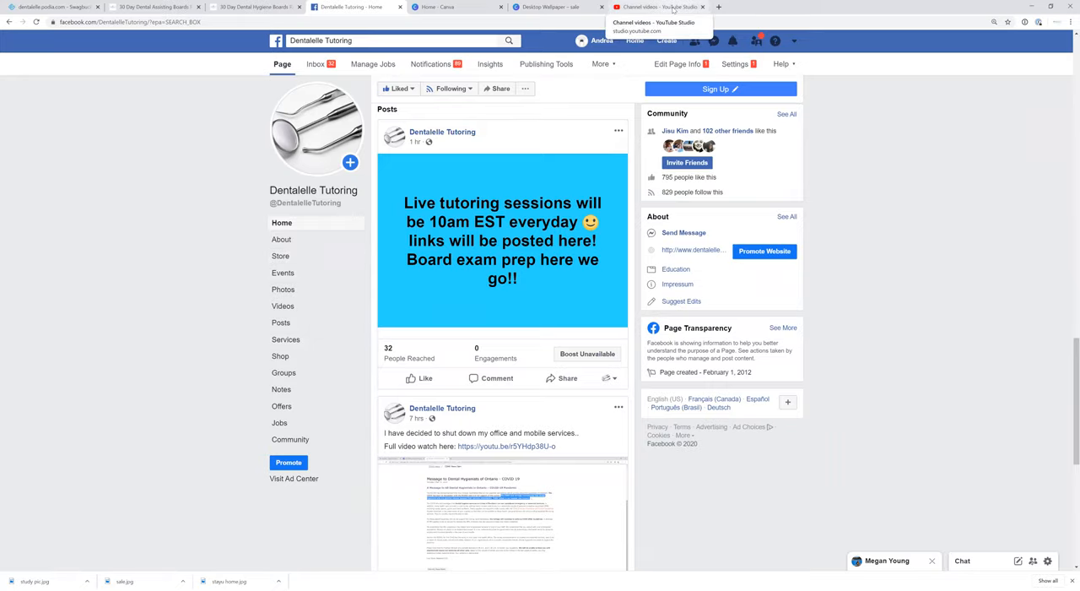